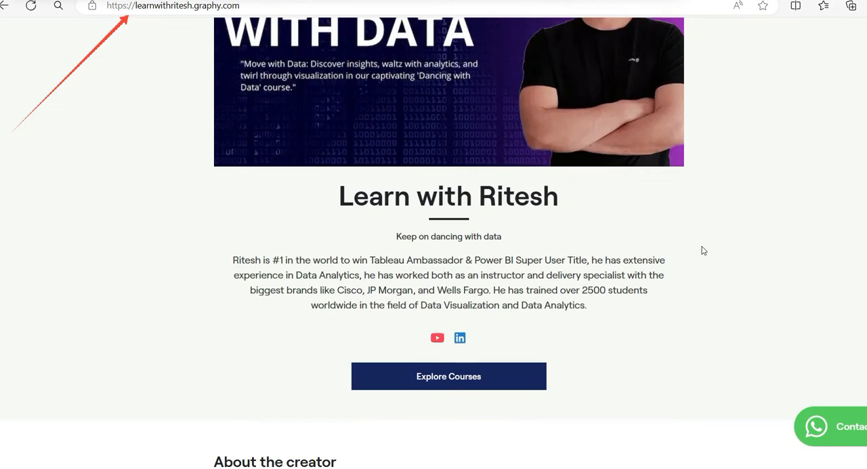
Step: Scroll down the Tableau Public download page to reveal the download options
scroll(down, 3)
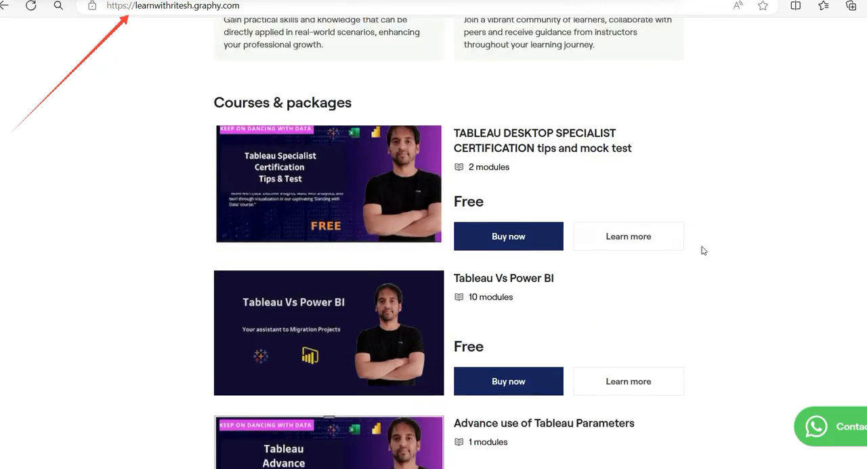
scroll(down, 3)
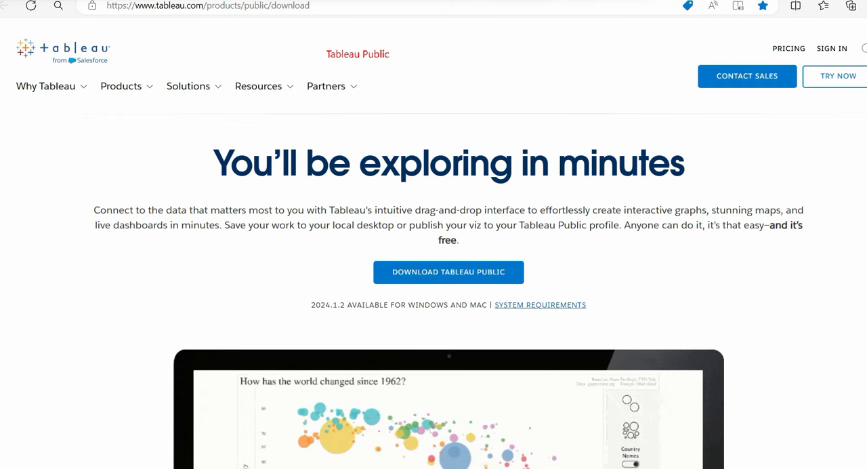
scroll(down, 3)
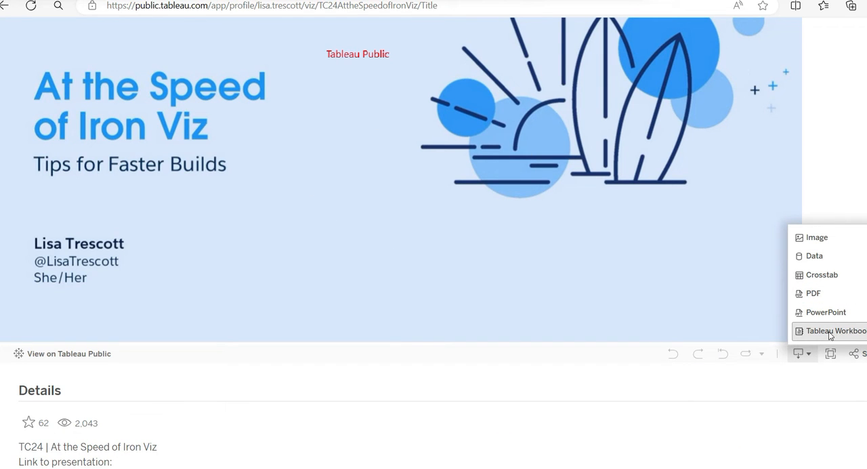
mouse_move(819, 339)
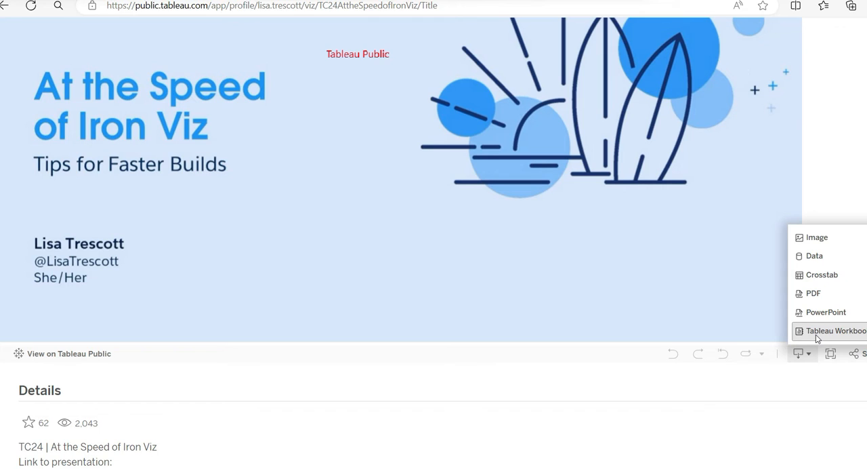
mouse_move(816, 237)
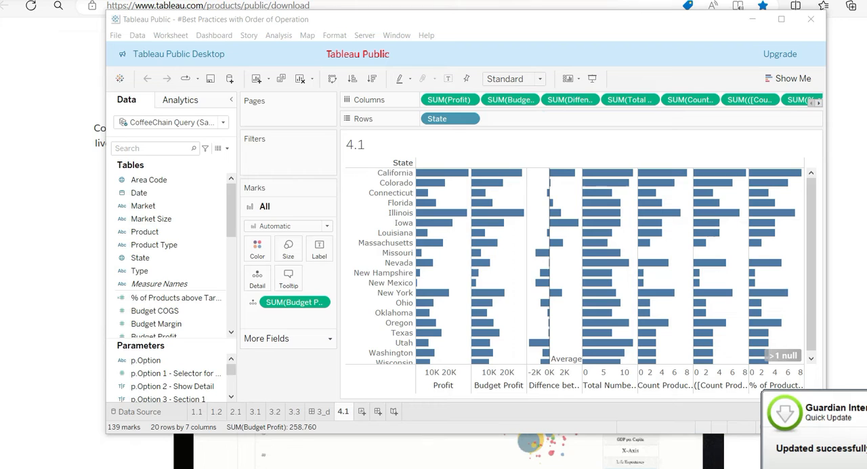
Step: Open the File menu to show the Save As and Export Packaged Workbook options
click(117, 35)
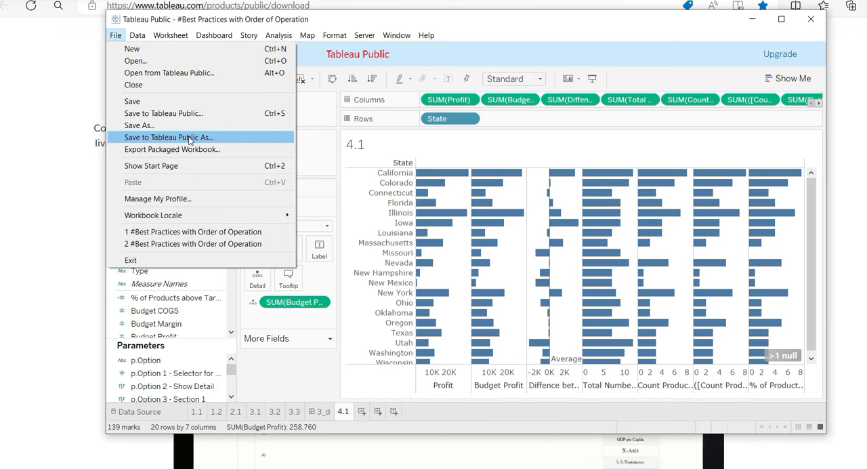
mouse_move(139, 125)
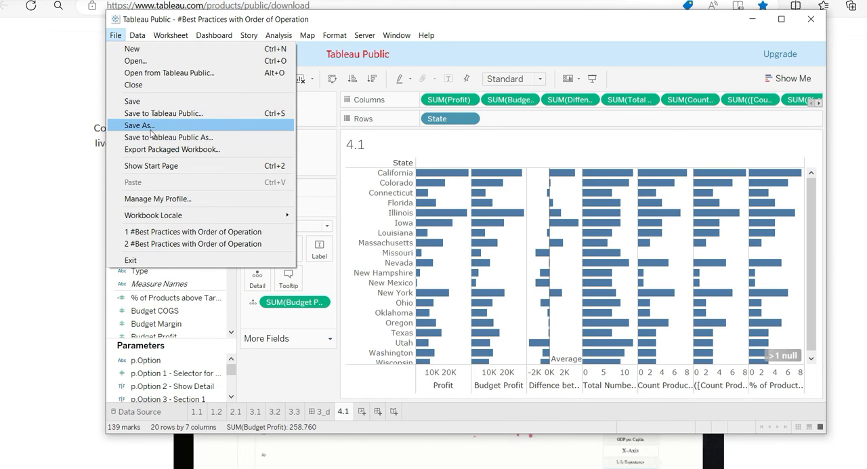
mouse_move(172, 149)
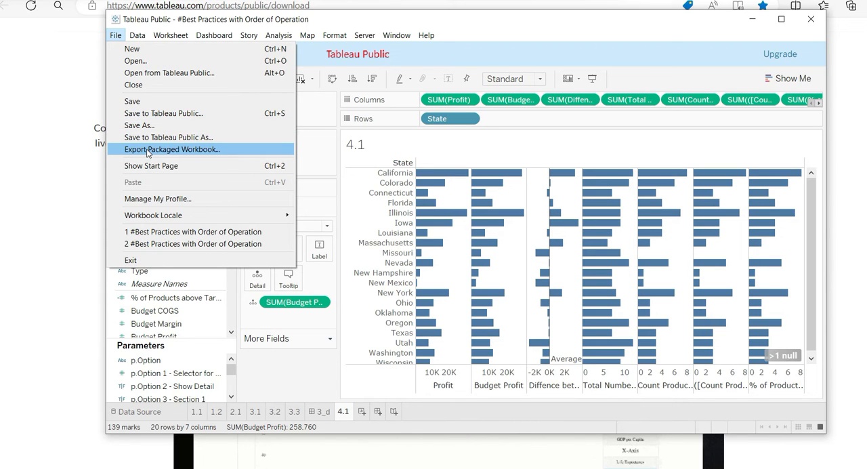